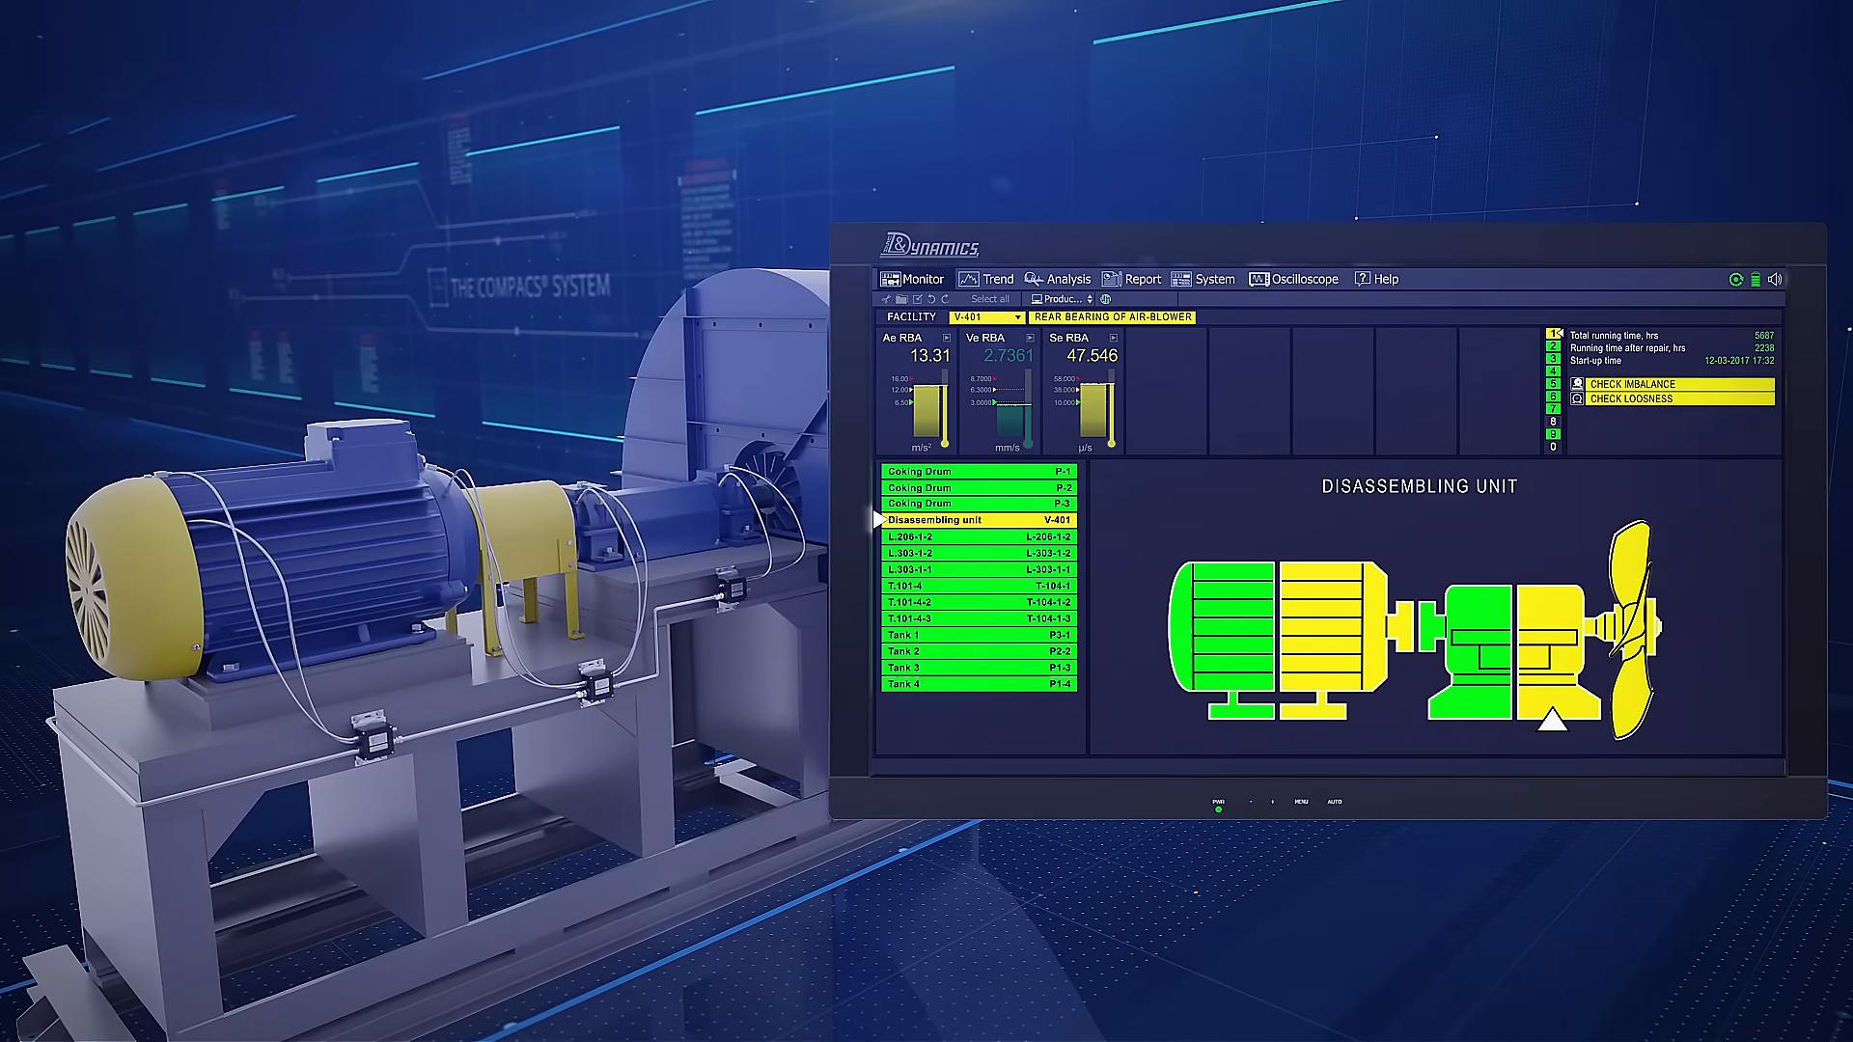
Switch from the V-401 unit diagnostics view to the rear-bearing vibration displacement trend chart.
left_click(996, 278)
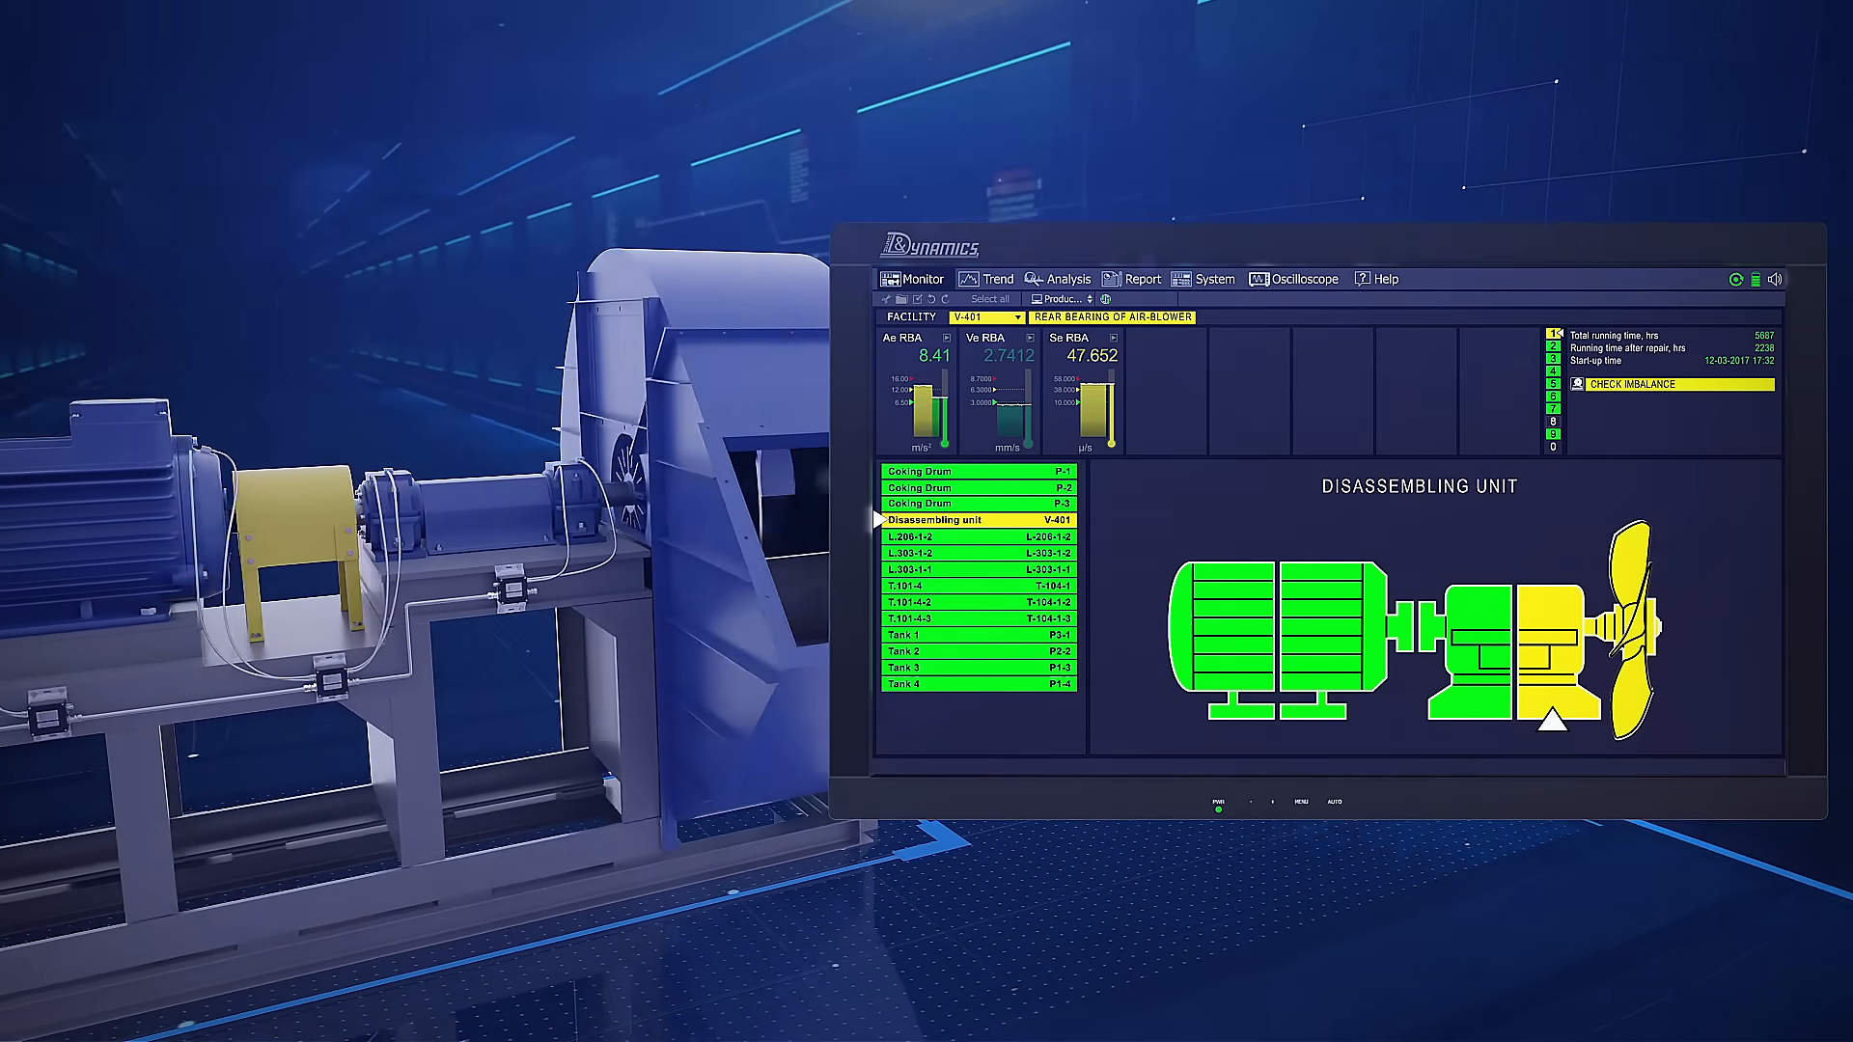
left_click(991, 278)
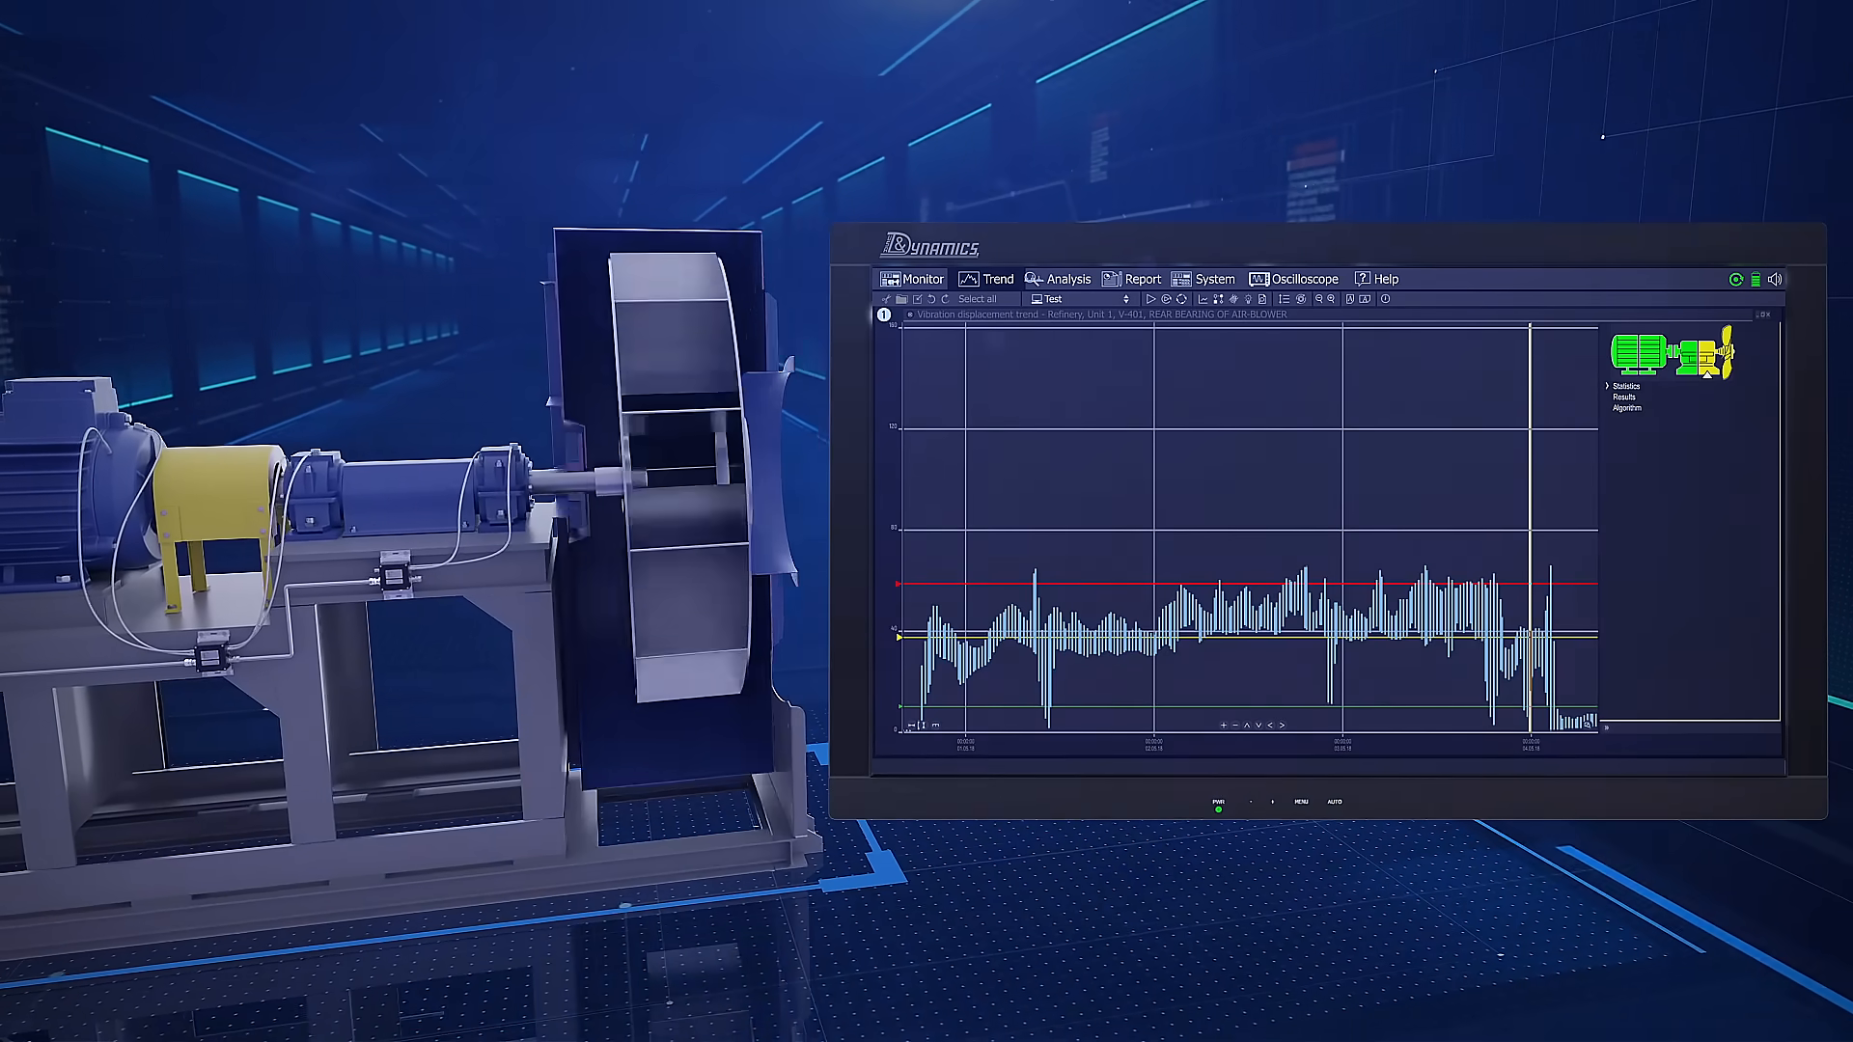